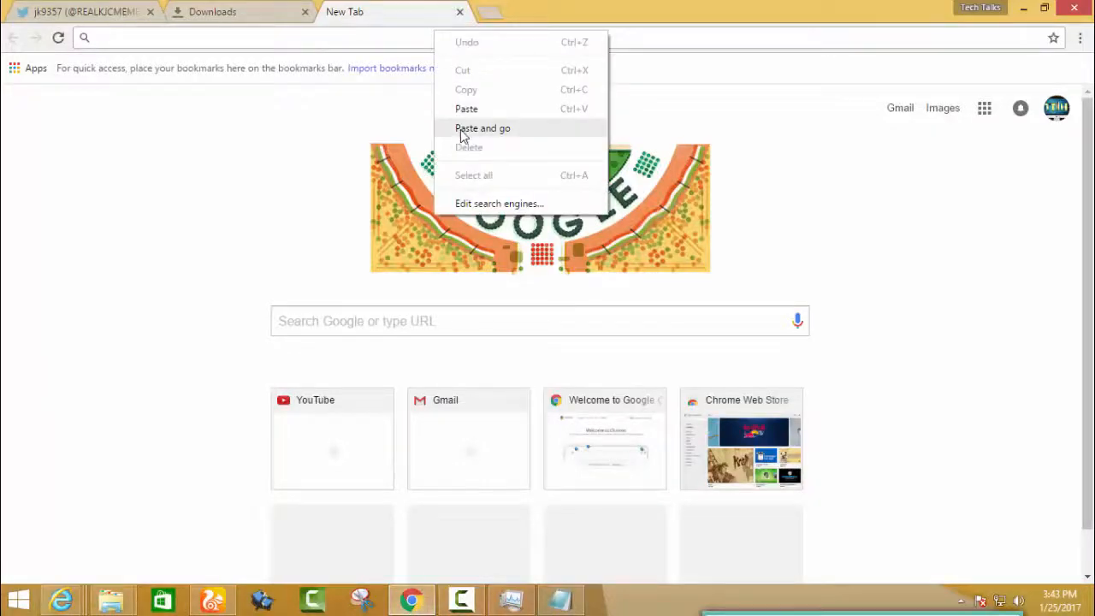
- Navigate Chrome to the copied address and return to the desktop showing the downloaded files
{"action": "left_click", "coordinate": [482, 127]}
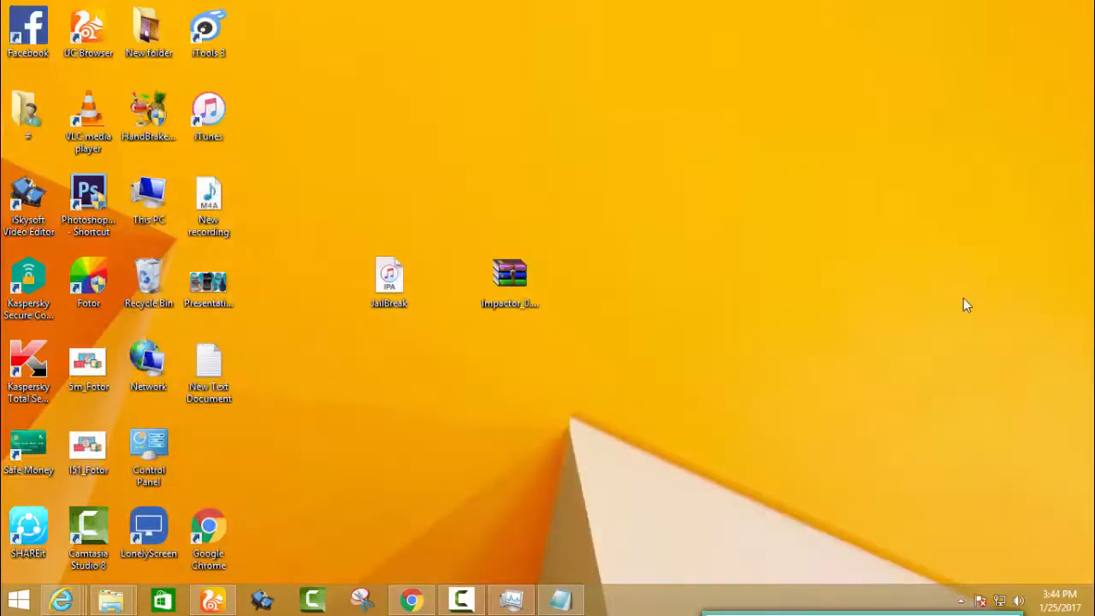
- Launch Impactor, begin the IPA install signed with the Apple ID, and accept the developer certificate warning
{"action": "left_click", "coordinate": [508, 277]}
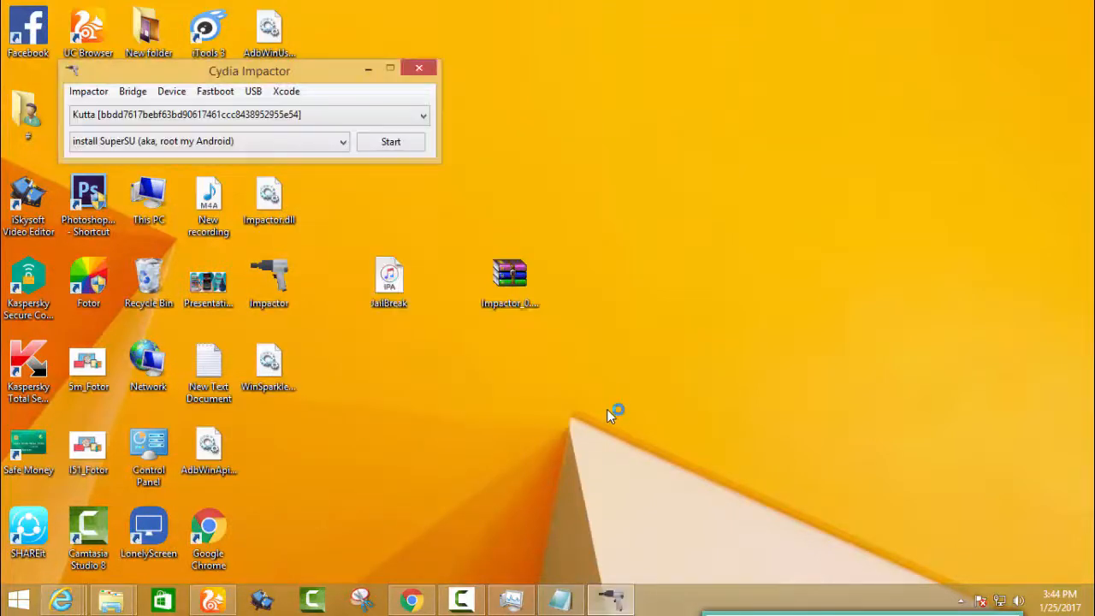
{"action": "left_click", "coordinate": [390, 140]}
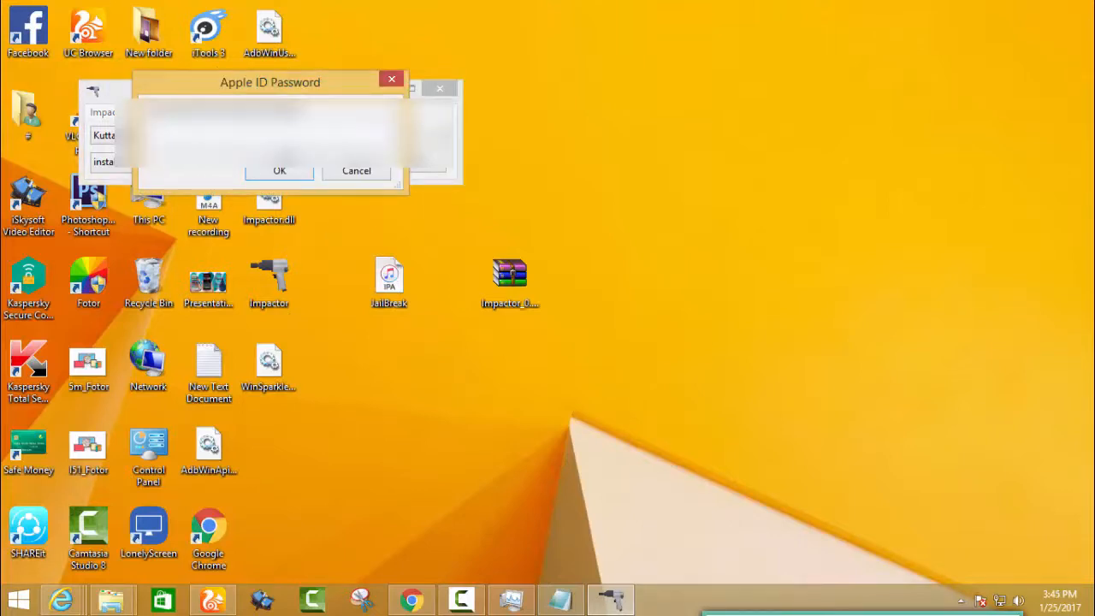
{"action": "left_click", "coordinate": [279, 171]}
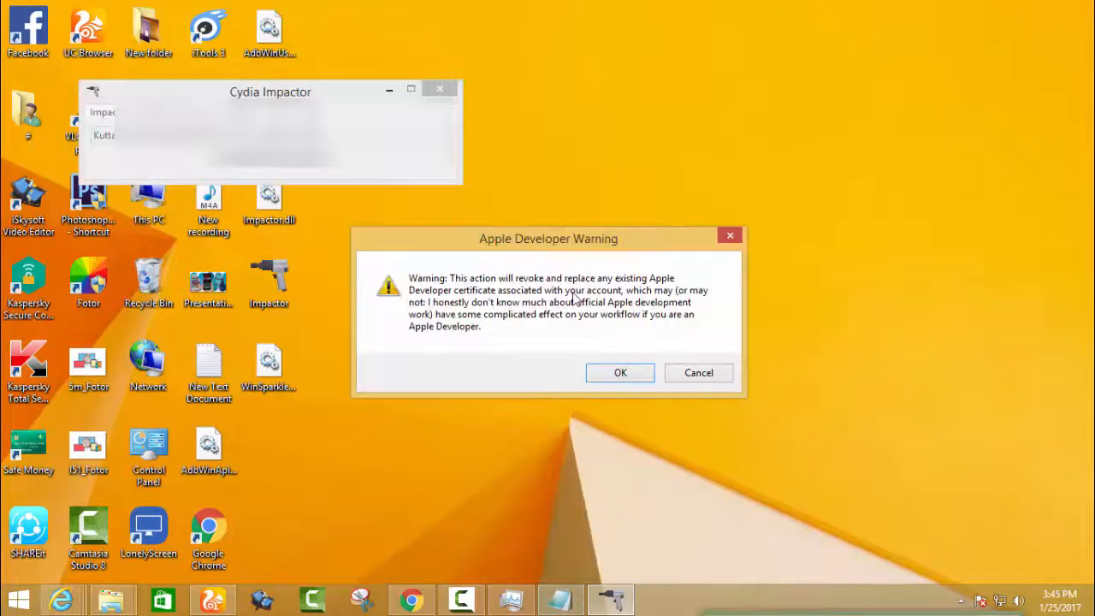
{"action": "left_click", "coordinate": [619, 373]}
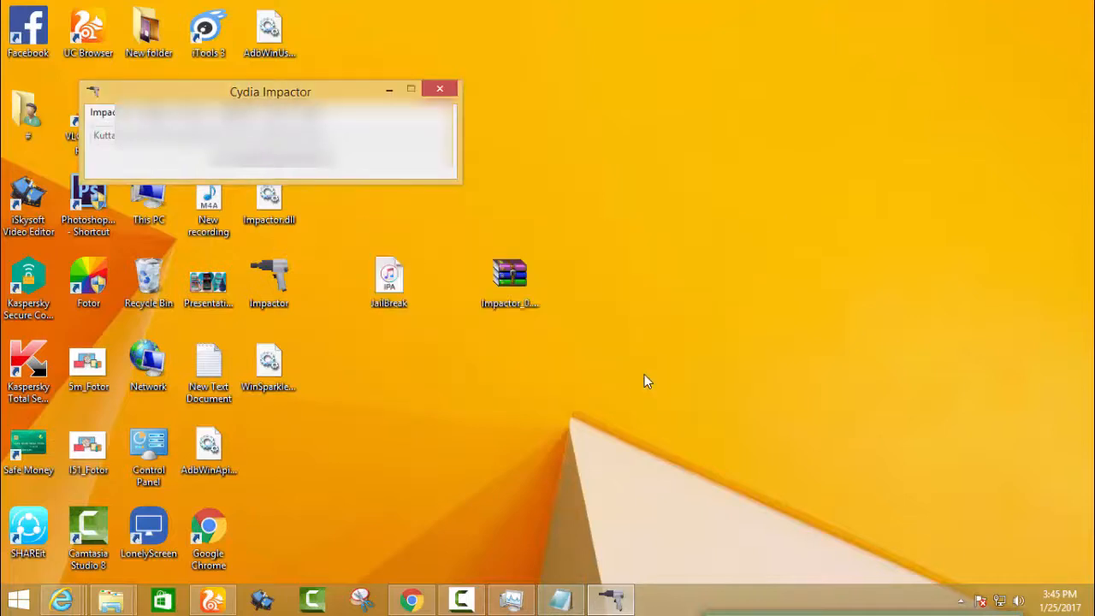